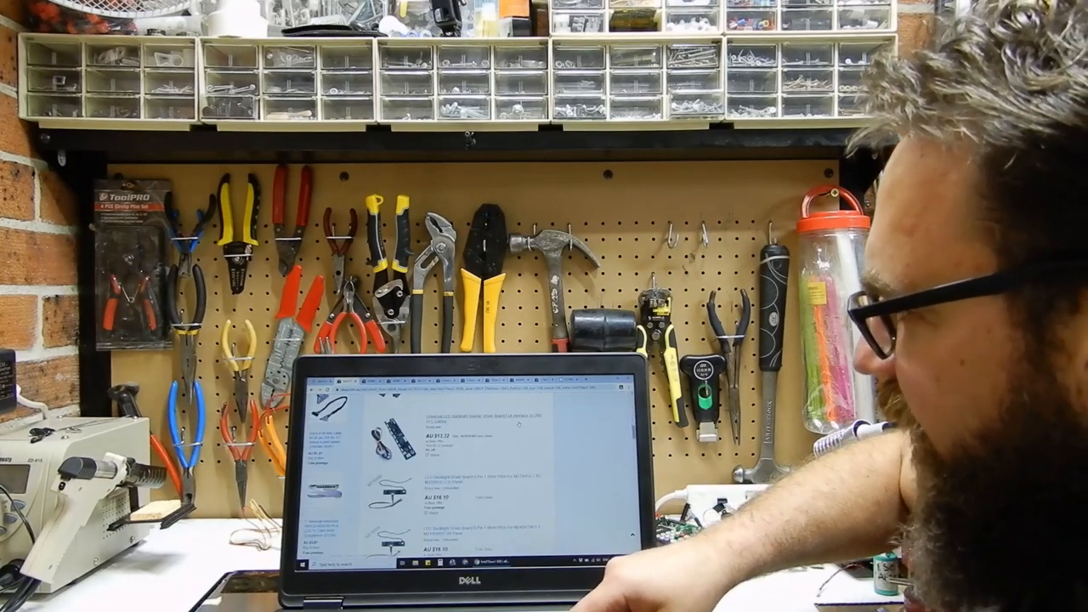
{"action": "scroll", "scroll_direction": "down", "scroll_amount": 3}
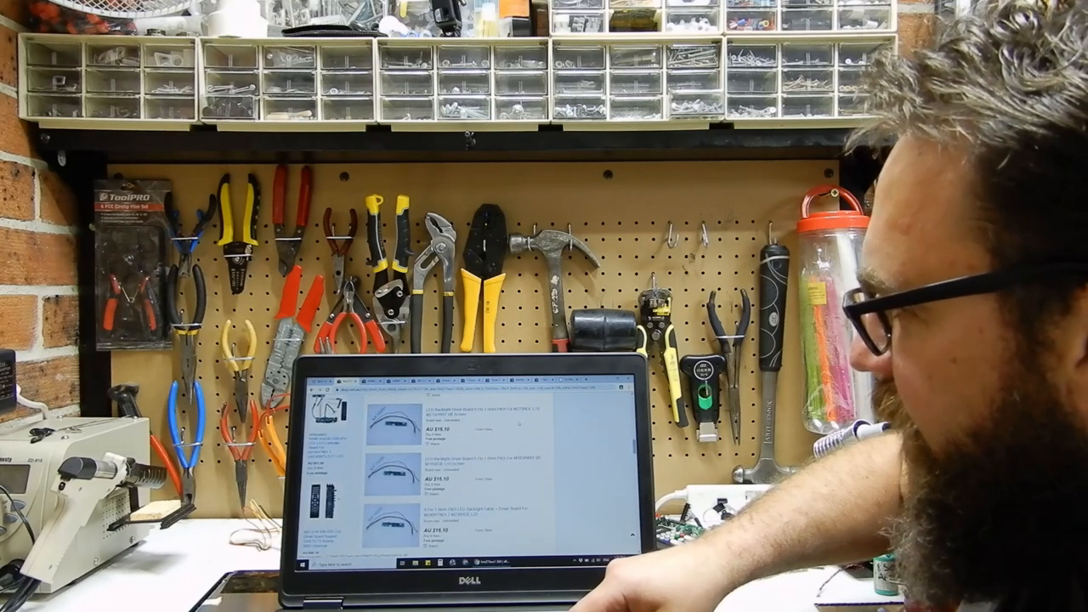